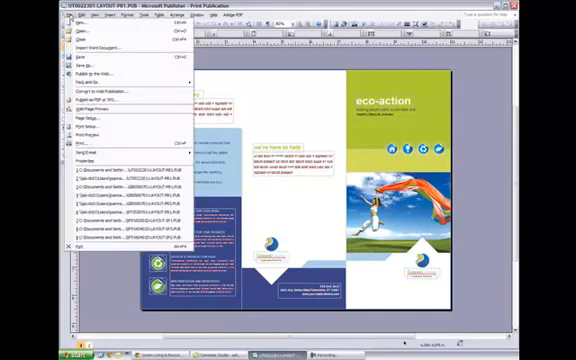
Bring up the Page Setup gallery of blank page sizes from the File menu
left_click(92, 124)
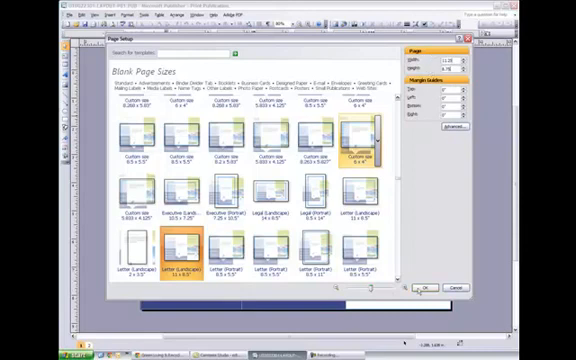
Choose a blank page size from the gallery and apply it to the brochure
left_click(424, 288)
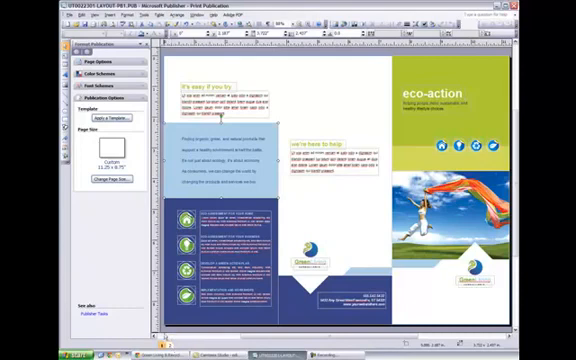
Reapply the Letter landscape 11 x 8.5 page size through Page Setup
left_click(100, 160)
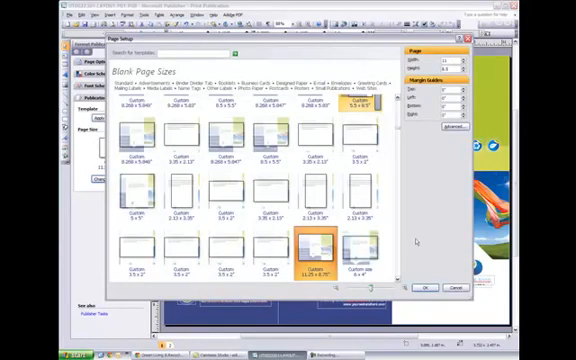
left_click(424, 288)
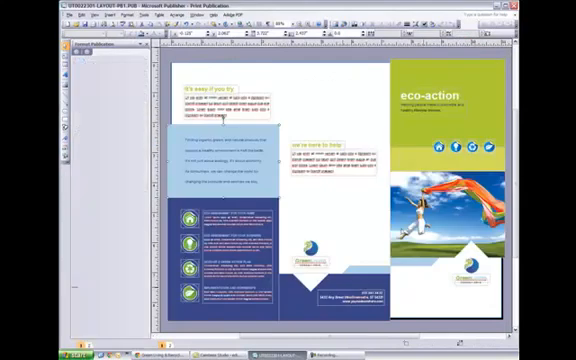